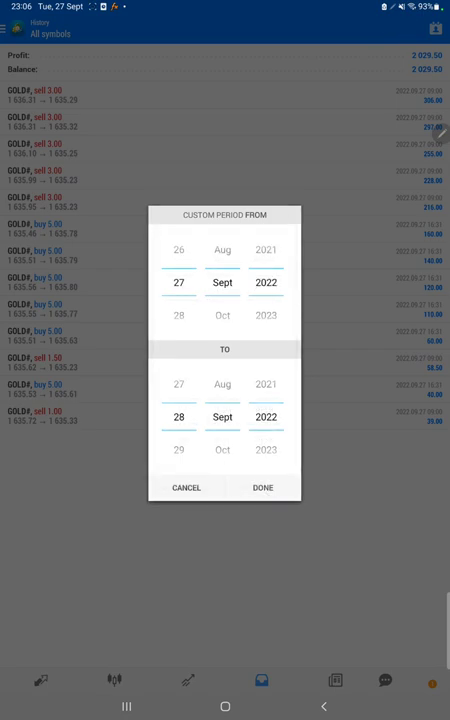
Apply the custom history period from 27 Sept 2022 to 28 Sept 2022.
click(262, 488)
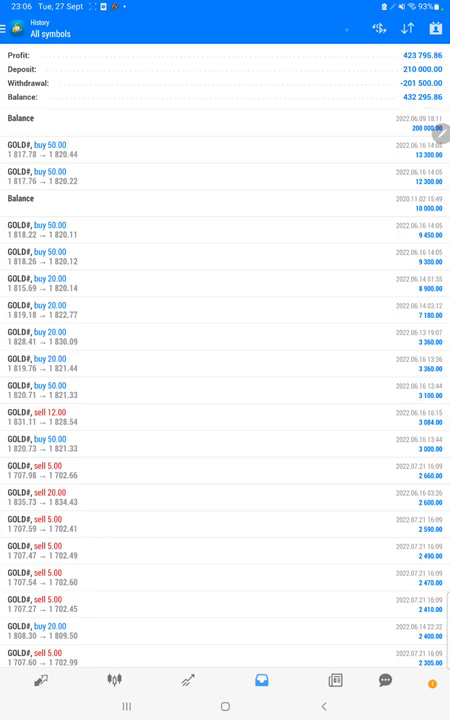
Scroll down the History list to review individual GOLD and GBPUSD trades.
scroll(down, 3)
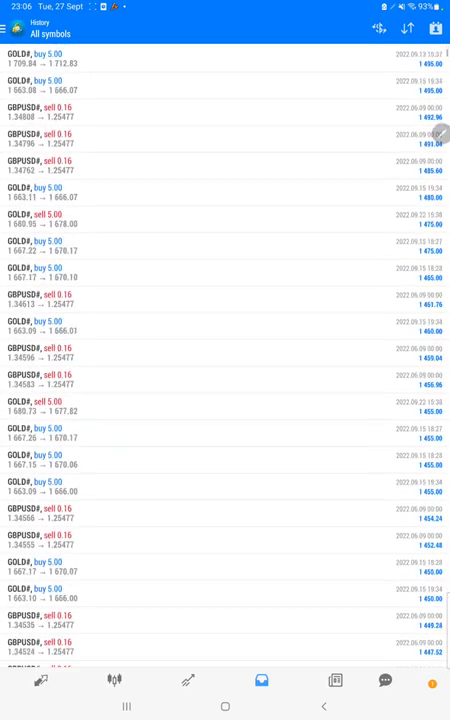
scroll(down, 3)
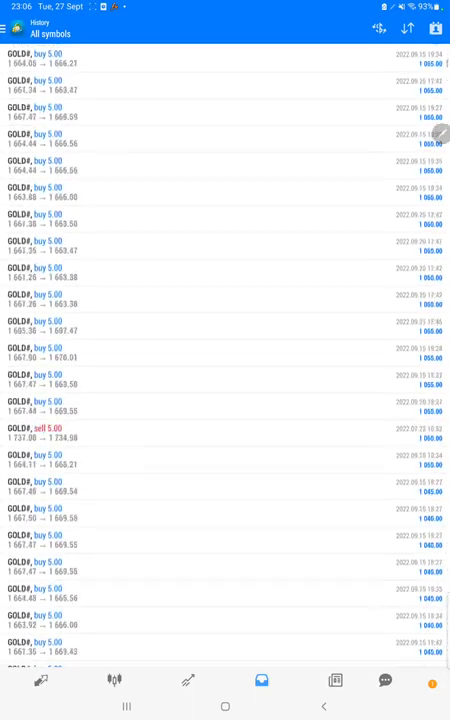
scroll(down, 3)
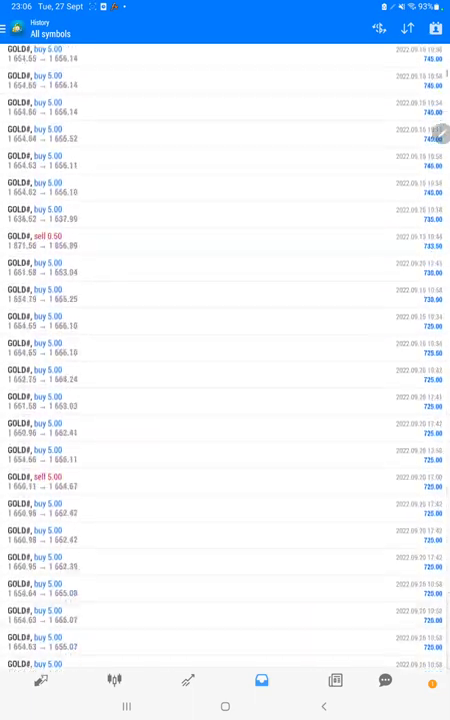
scroll(down, 3)
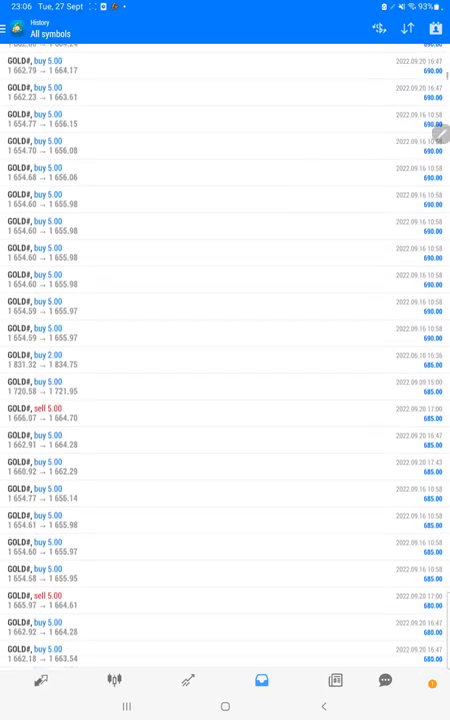
scroll(down, 3)
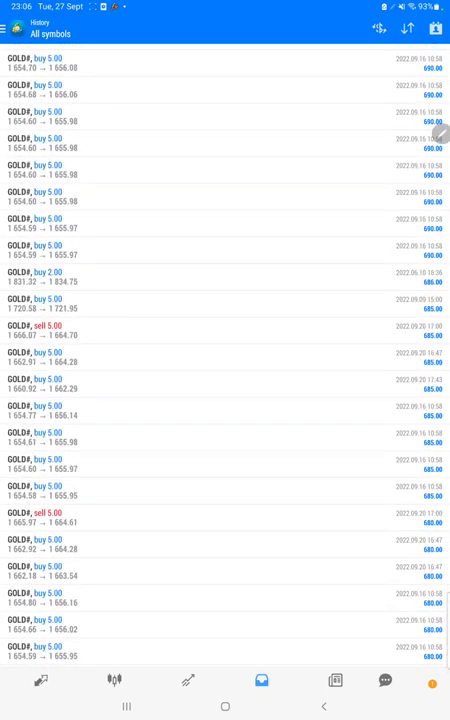